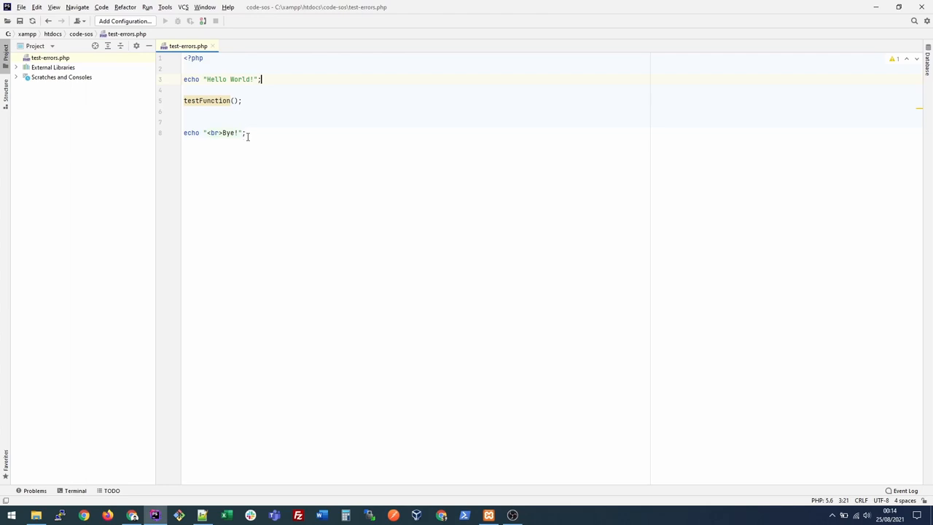
pyautogui.moveTo(240, 127)
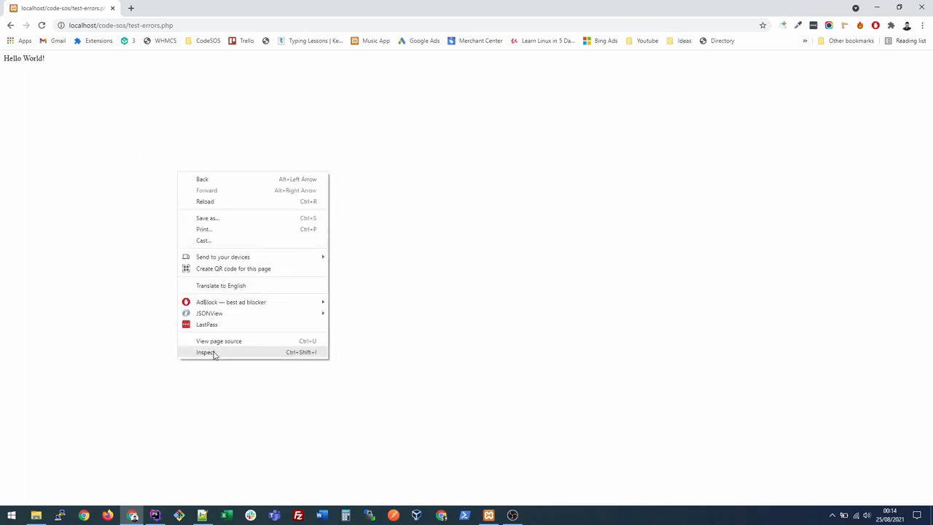
# Step: Inspect the page and view network requests showing test-errors.php returned 500, then return to PhpStorm
pyautogui.click(207, 351)
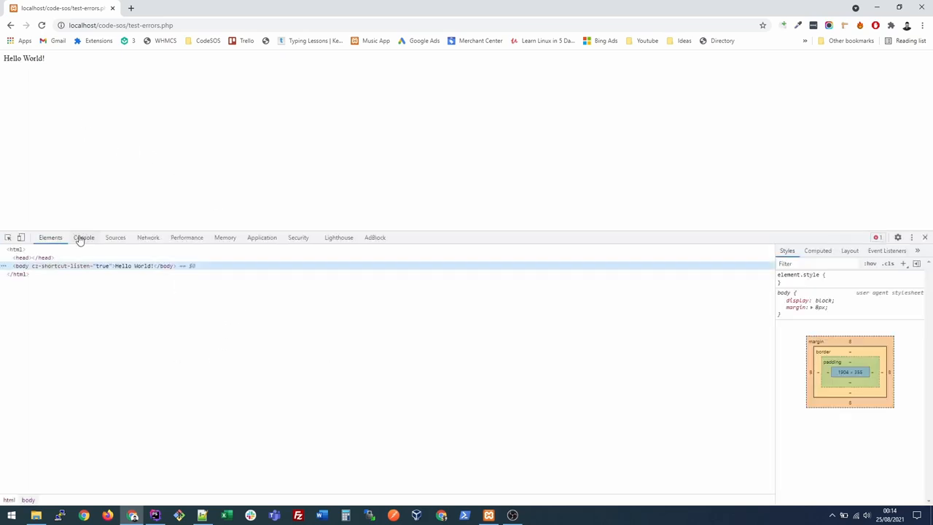
pyautogui.click(149, 236)
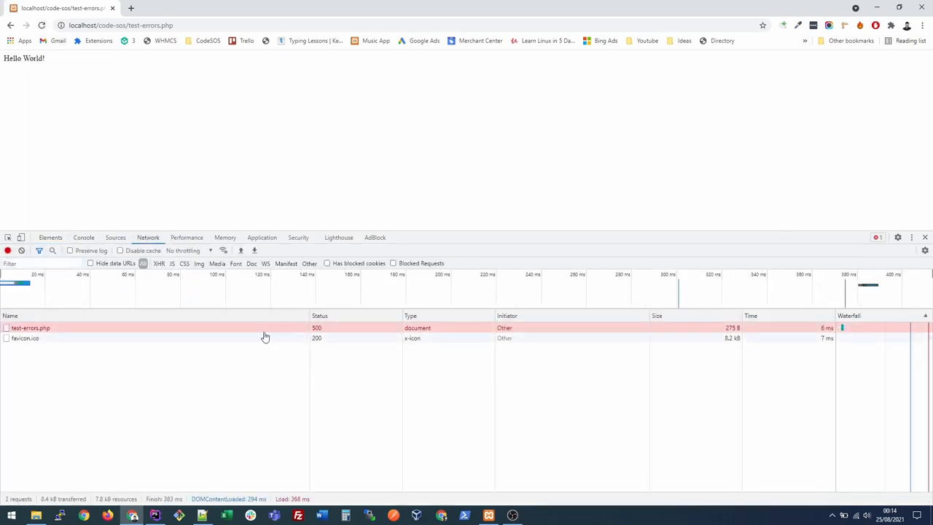
pyautogui.moveTo(291, 334)
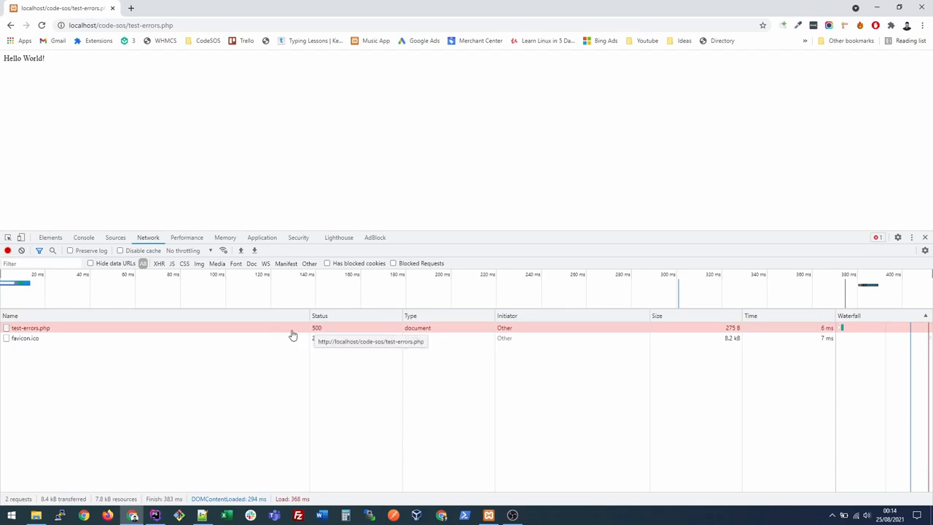
pyautogui.moveTo(317, 328)
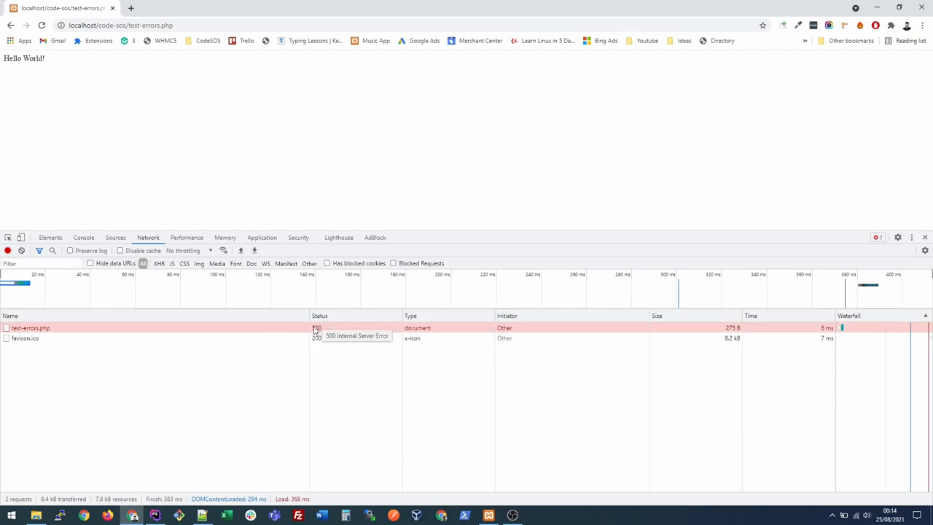
pyautogui.moveTo(164, 488)
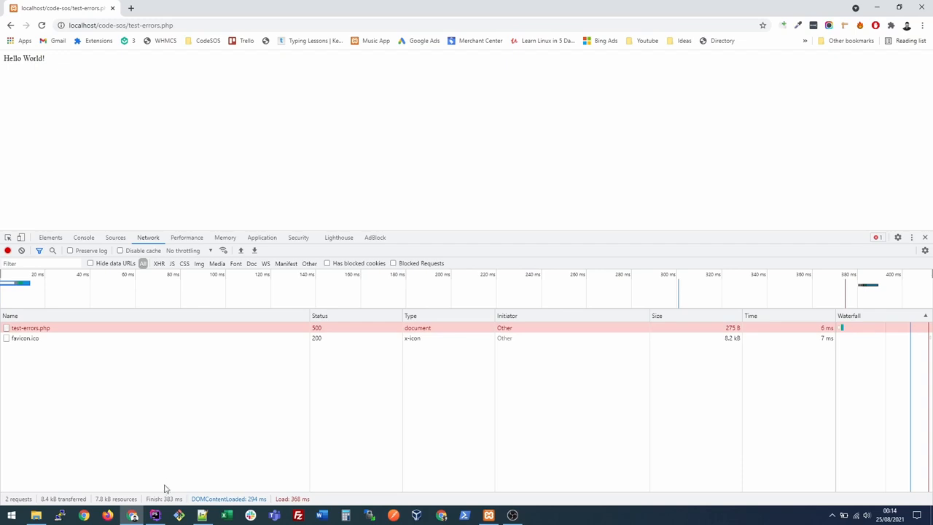
pyautogui.moveTo(201, 331)
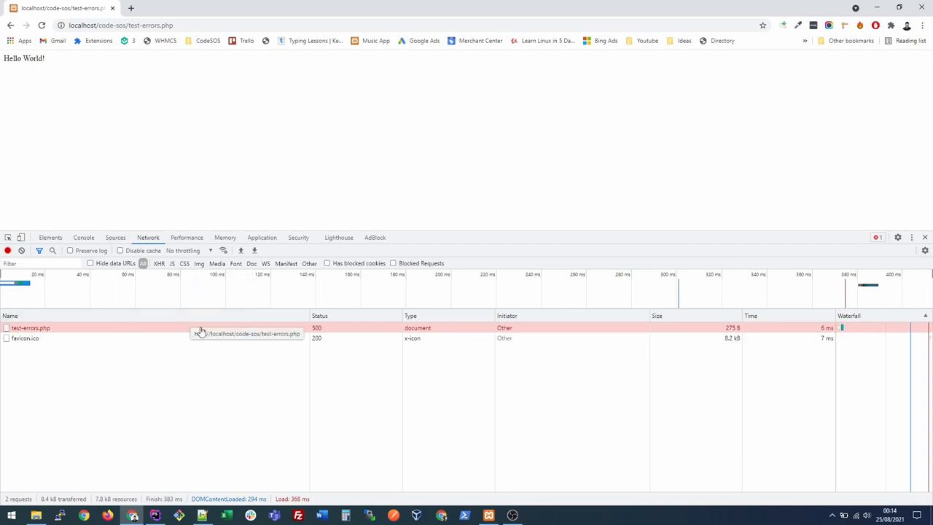
pyautogui.moveTo(30, 114)
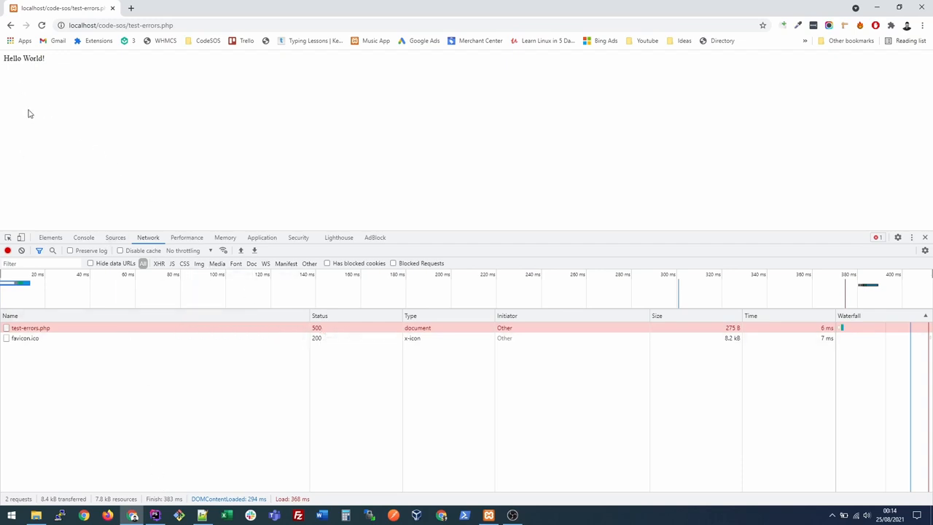
pyautogui.click(155, 516)
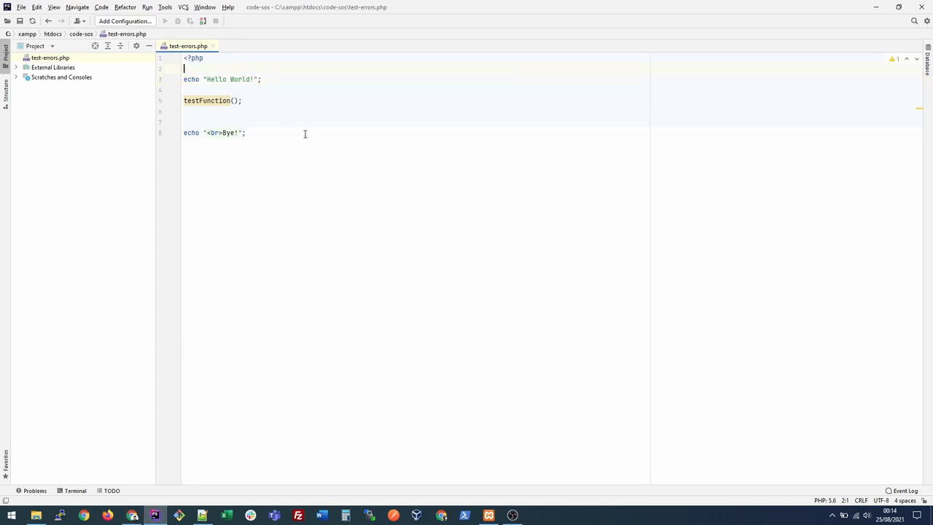
# Step: Add error_reporting(E_ALL); and ini_set('display_errors', 1); below the opening php tag
pyautogui.press('Enter')
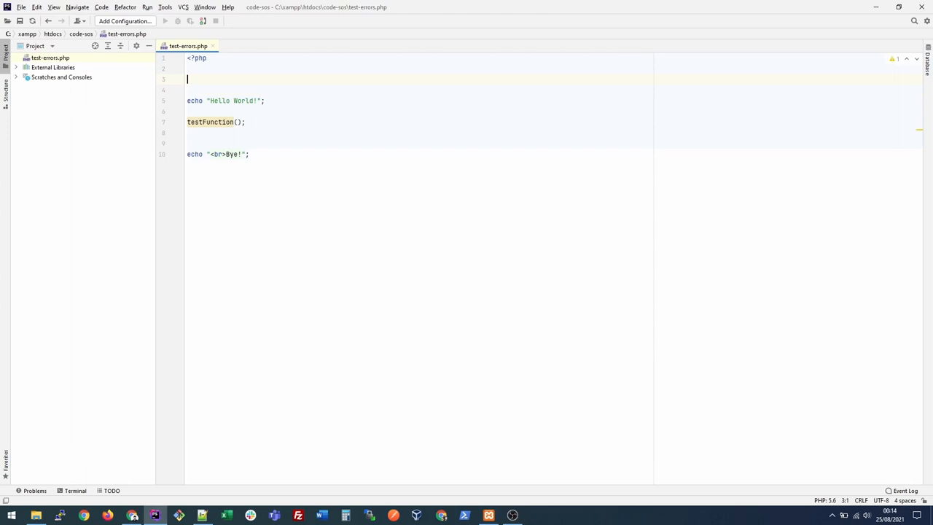
pyautogui.write('error_reporting(E_ALL')
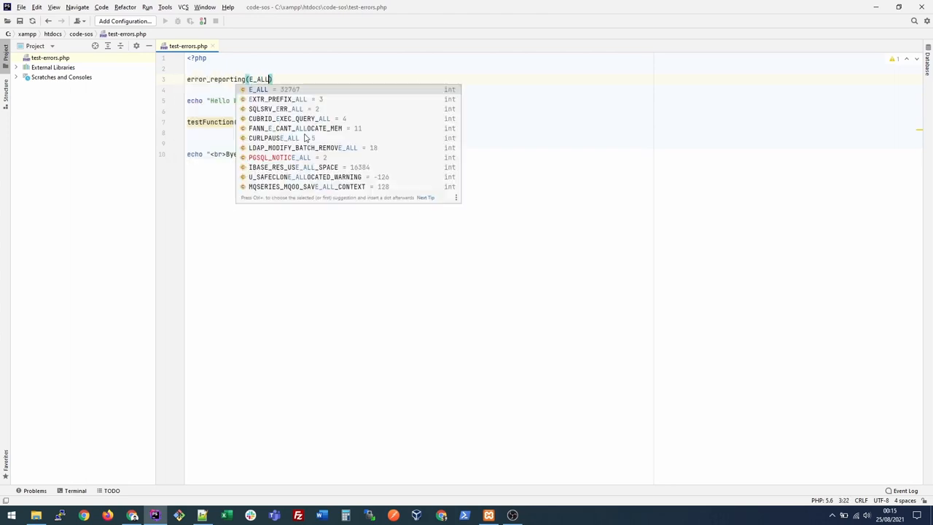
pyautogui.press('Enter')
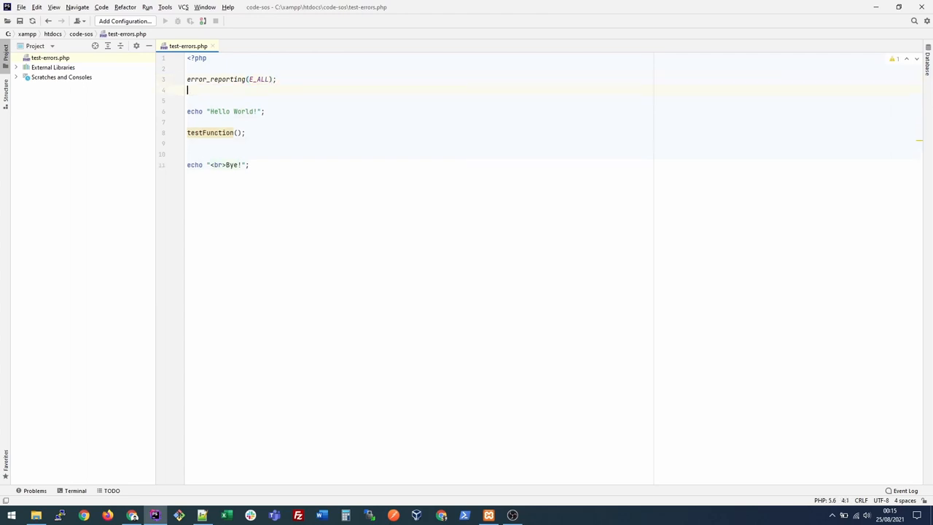
pyautogui.write("ini_set('d")
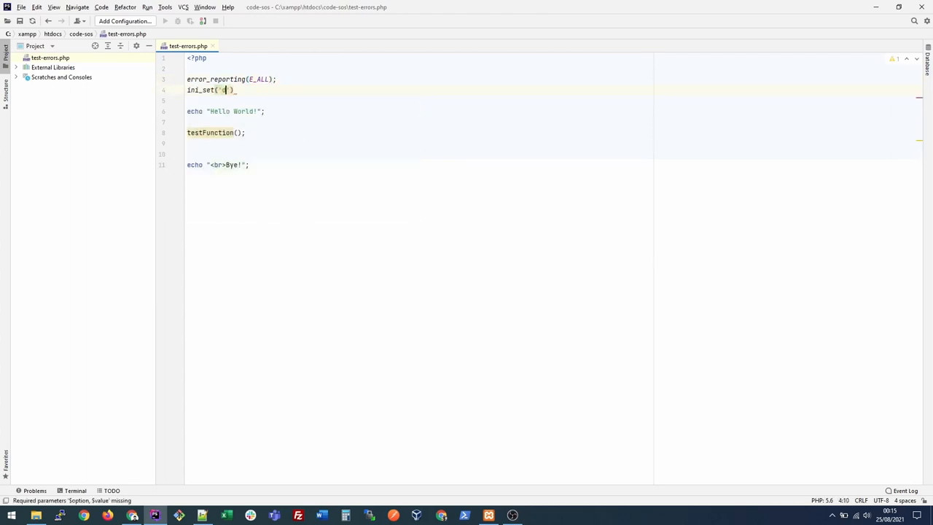
pyautogui.write('display_errors')
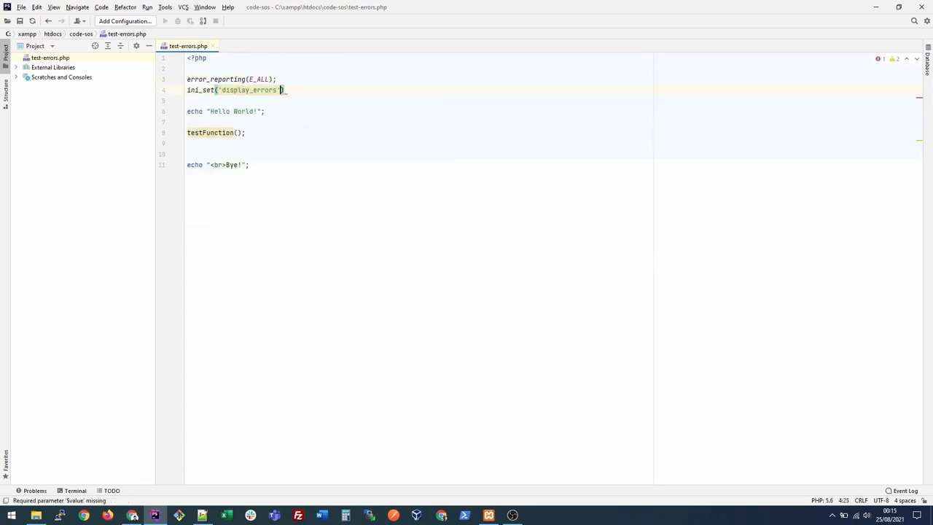
pyautogui.write(', 1);')
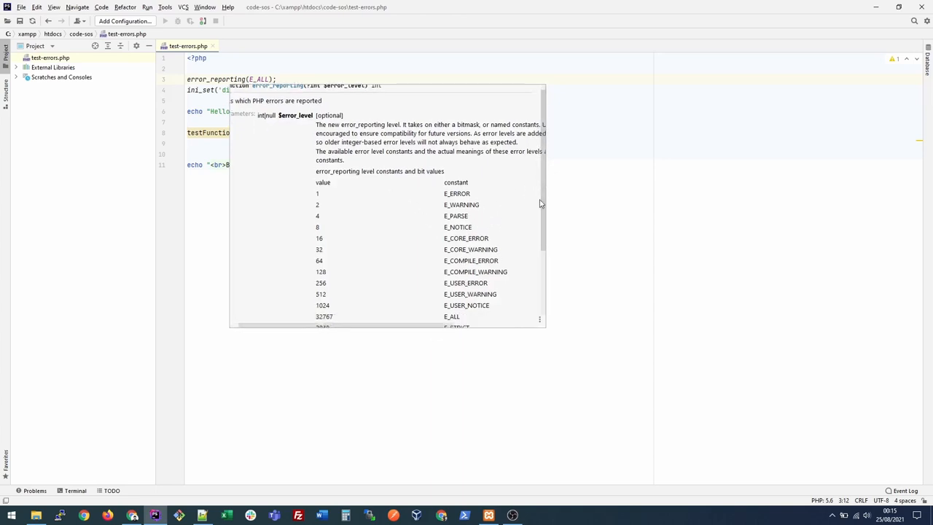
pyautogui.scroll(-3)
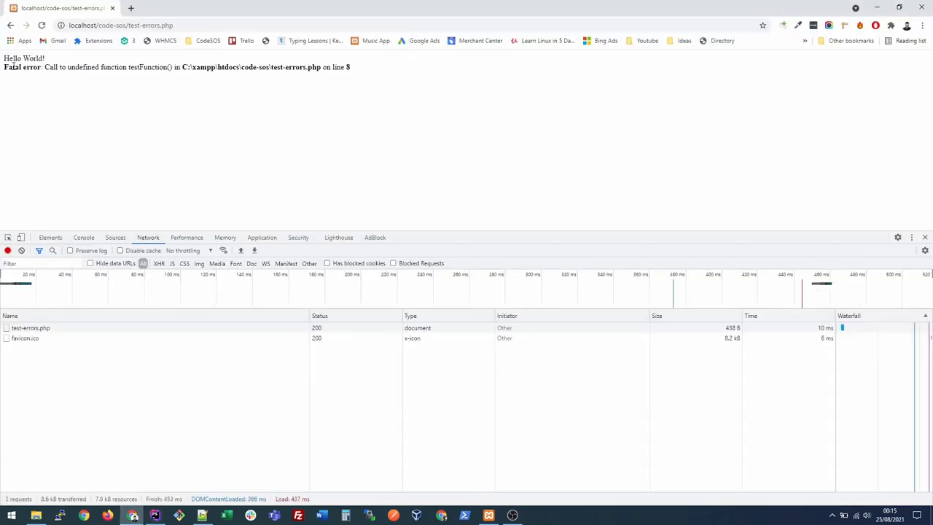
# Step: Highlight the line number in the undefined testFunction fatal error, then return to PhpStorm
pyautogui.moveTo(3, 67); pyautogui.dragTo(317, 67)
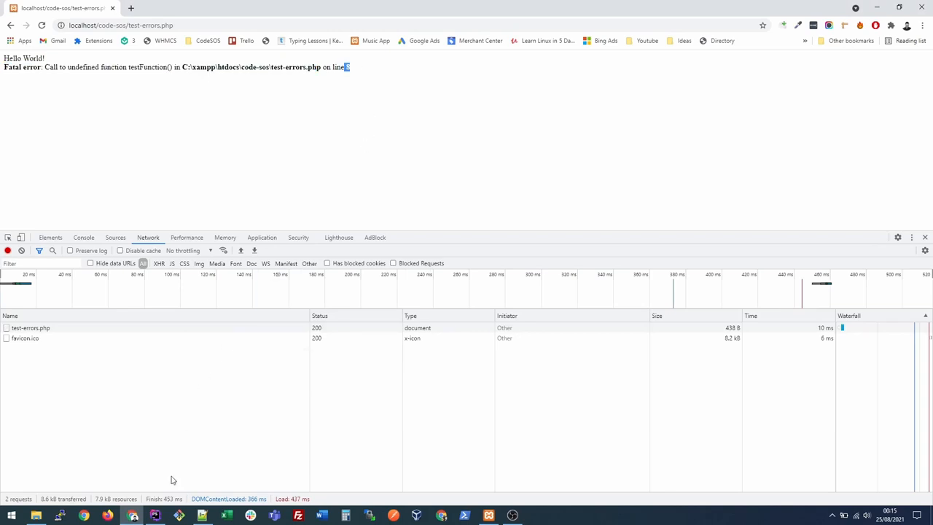
pyautogui.click(154, 516)
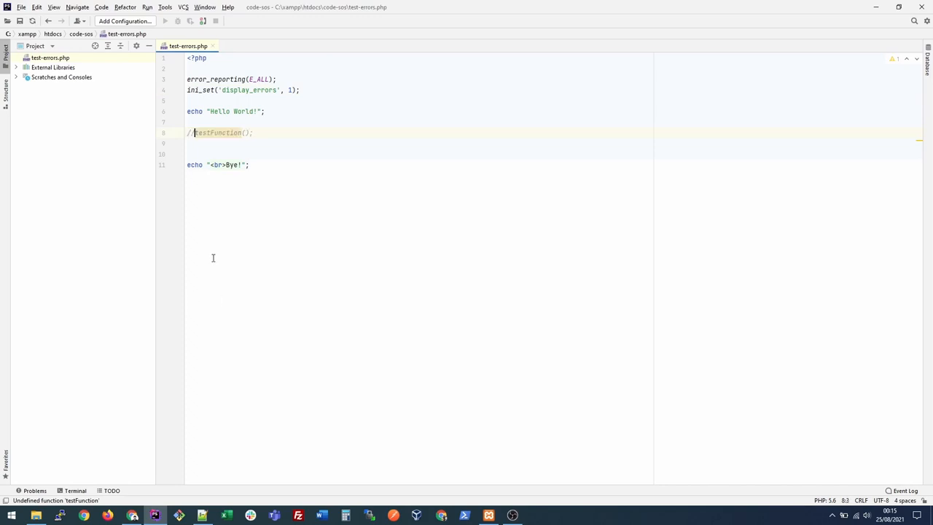
# Step: Comment out the testFunction(); call with // so the page prints Hello World and Bye
pyautogui.click(84, 516)
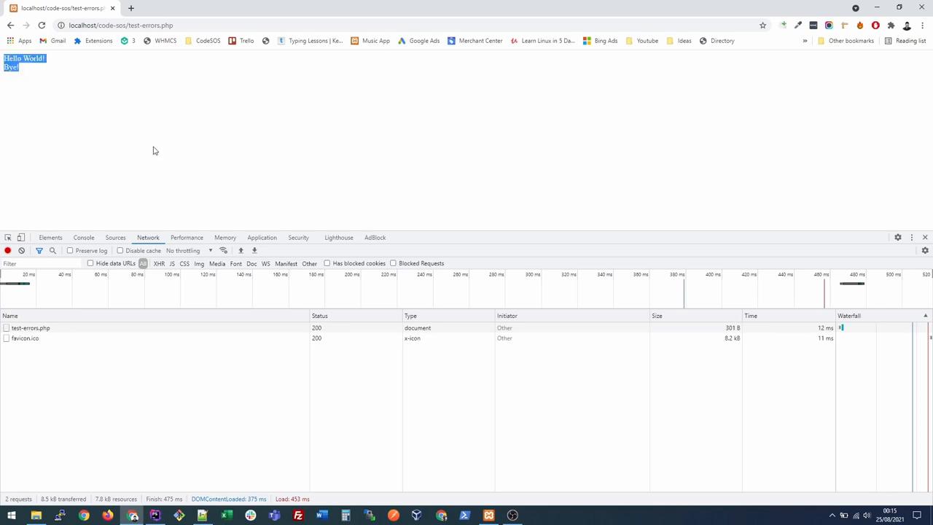
pyautogui.moveTo(166, 142)
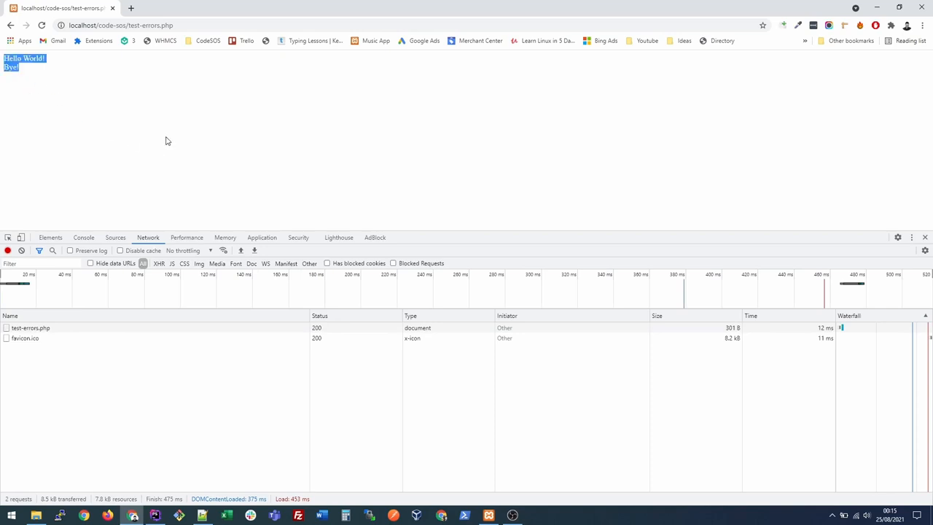
pyautogui.click(155, 516)
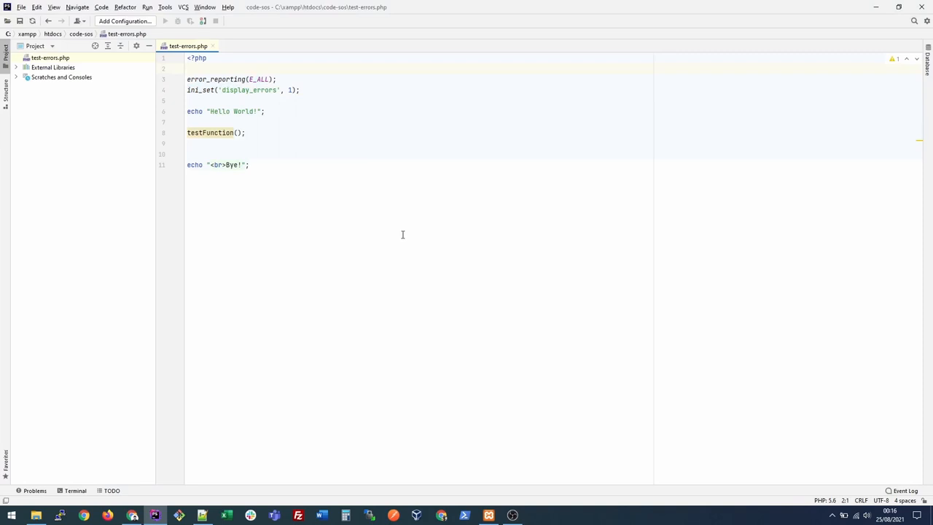
pyautogui.moveTo(353, 167)
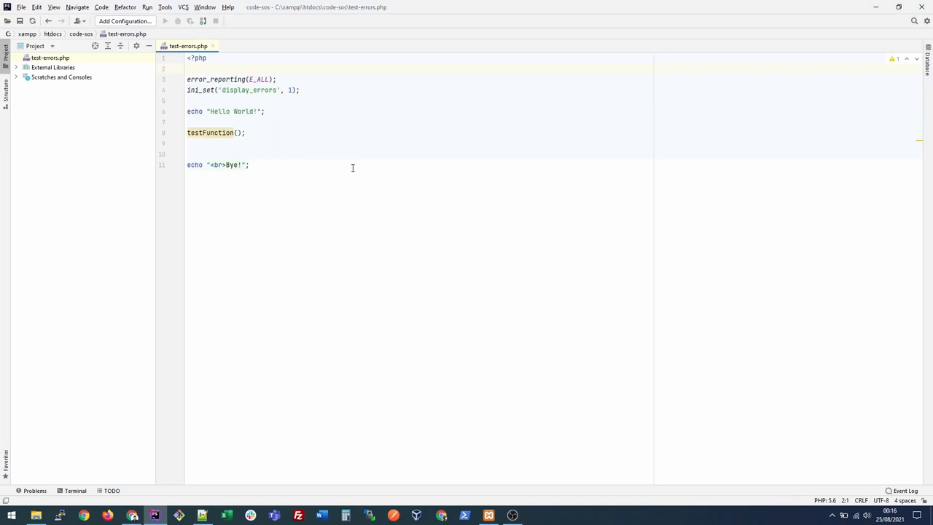
# Step: Write the condition if(isset($_GET['my_test_errors']) && $_GET['my_test_errors']==1) around the error-display block
pyautogui.write('if(')
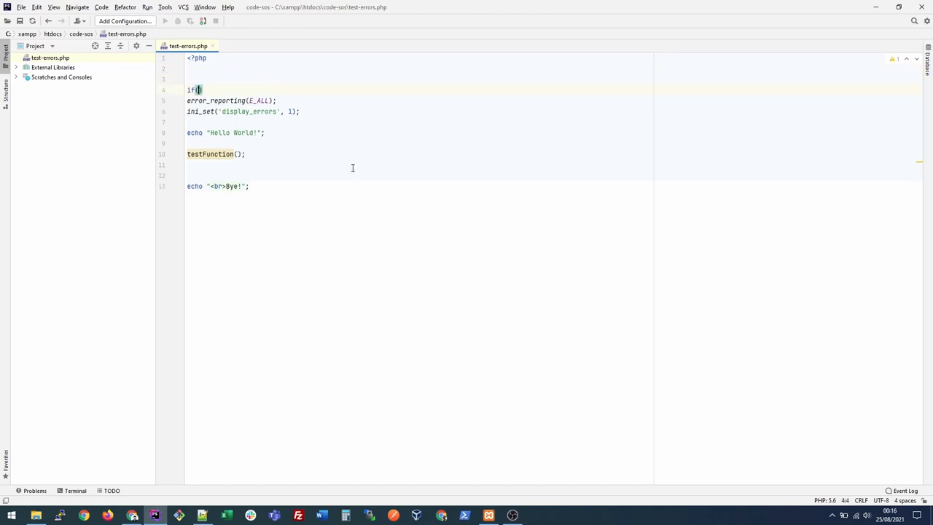
pyautogui.write("$_GET['")
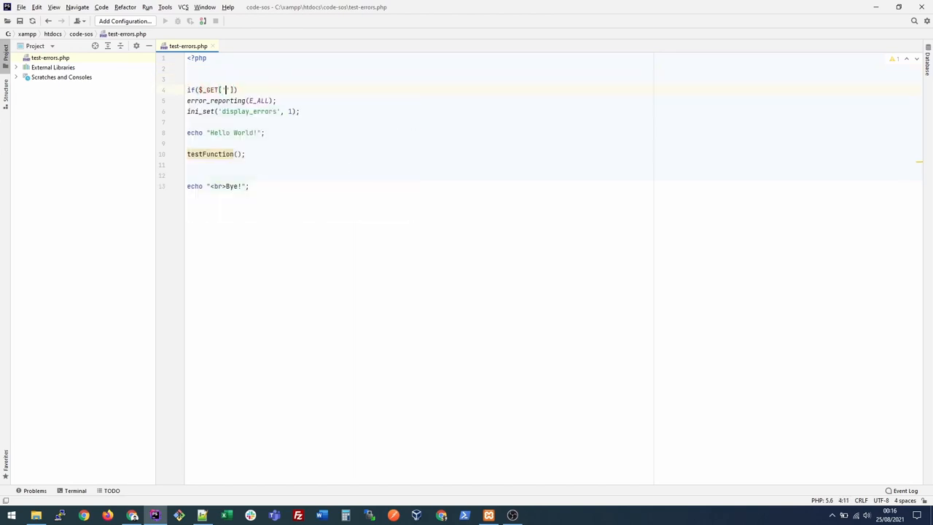
pyautogui.write('my_')
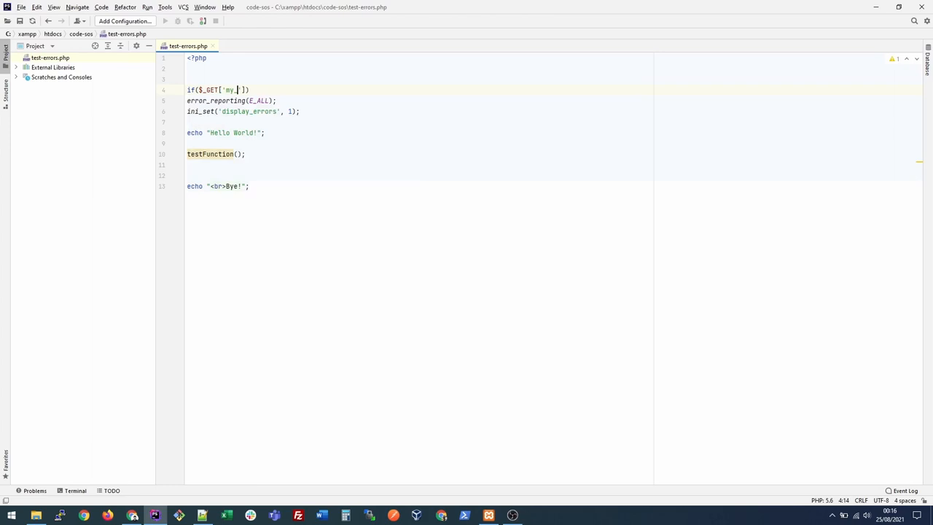
pyautogui.write('test_errors')
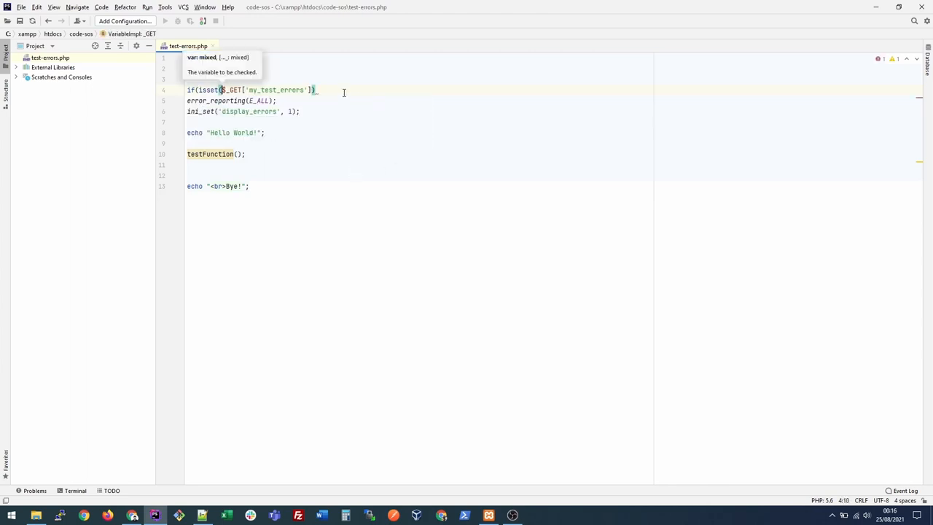
pyautogui.write('&&')
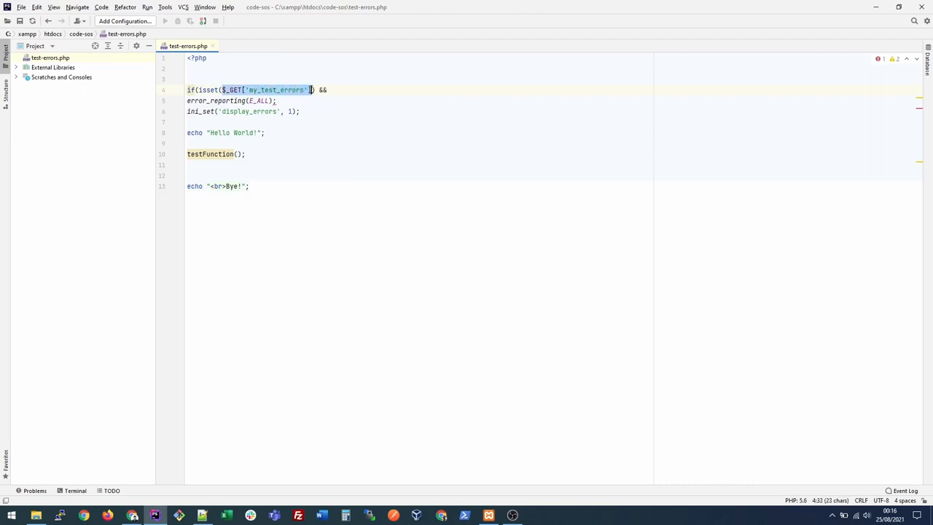
pyautogui.write("$_GET['my_test_errors']==1")
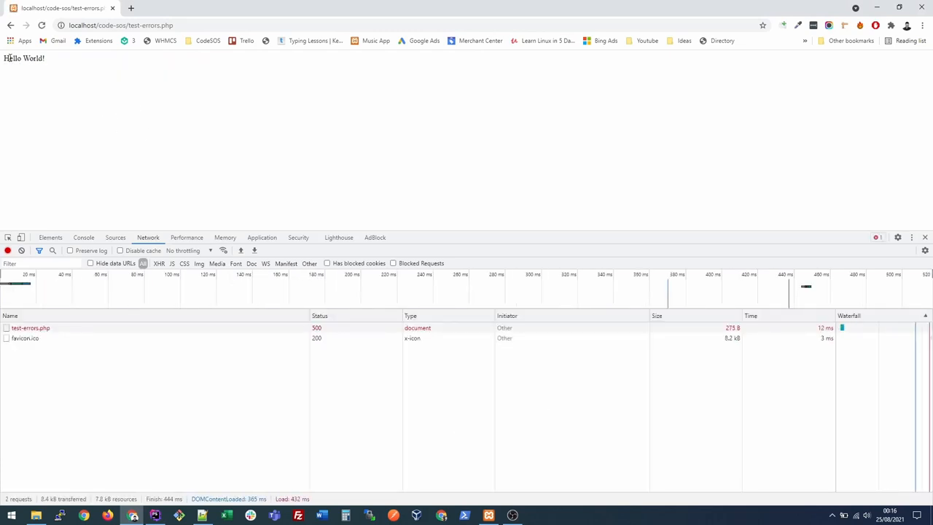
pyautogui.moveTo(204, 489)
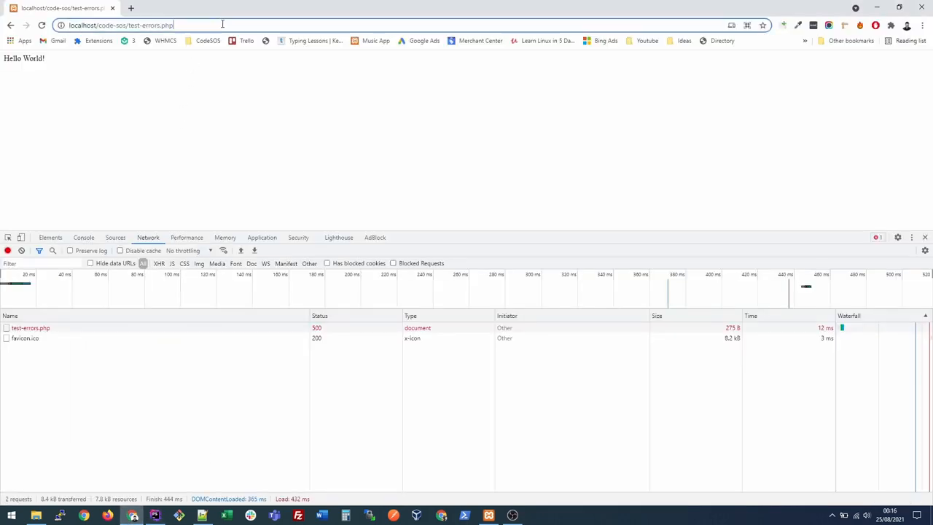
pyautogui.write('?my_test_errors=1')
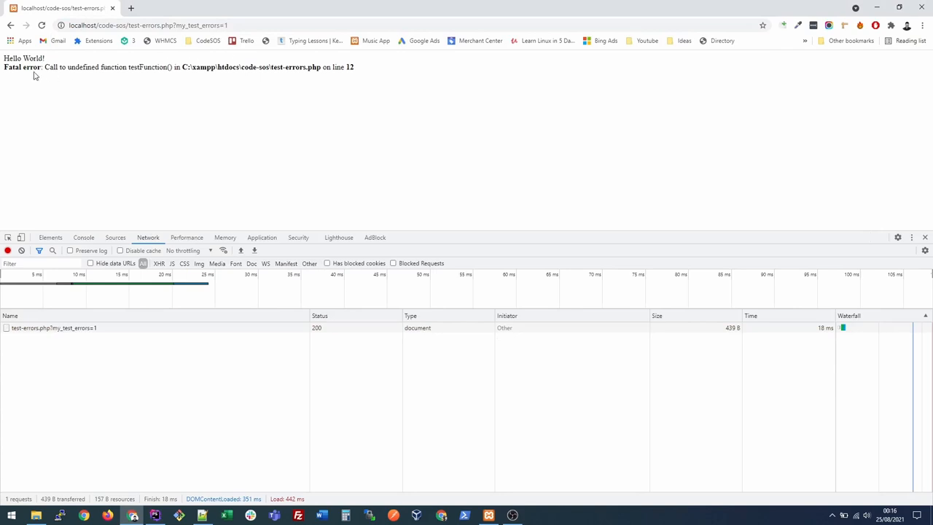
pyautogui.moveTo(43, 67); pyautogui.dragTo(354, 67)
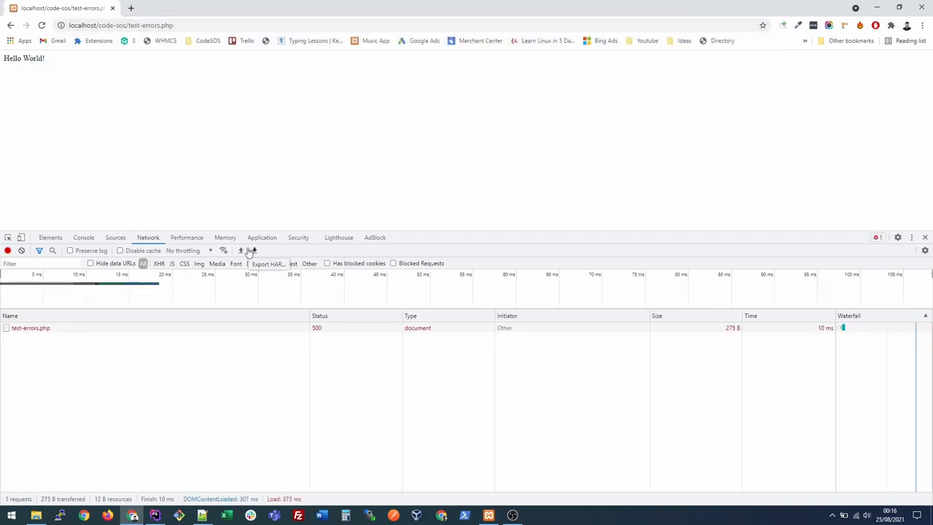
pyautogui.moveTo(306, 333)
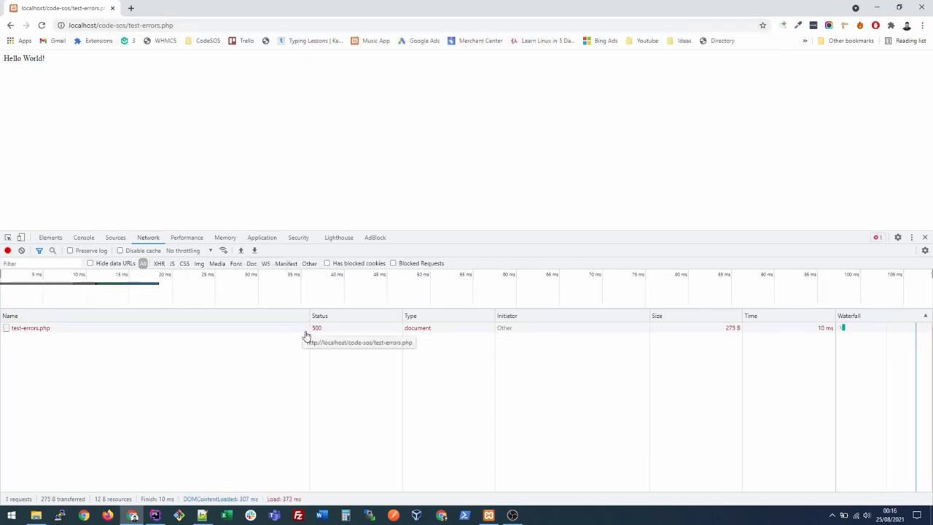
pyautogui.moveTo(283, 329)
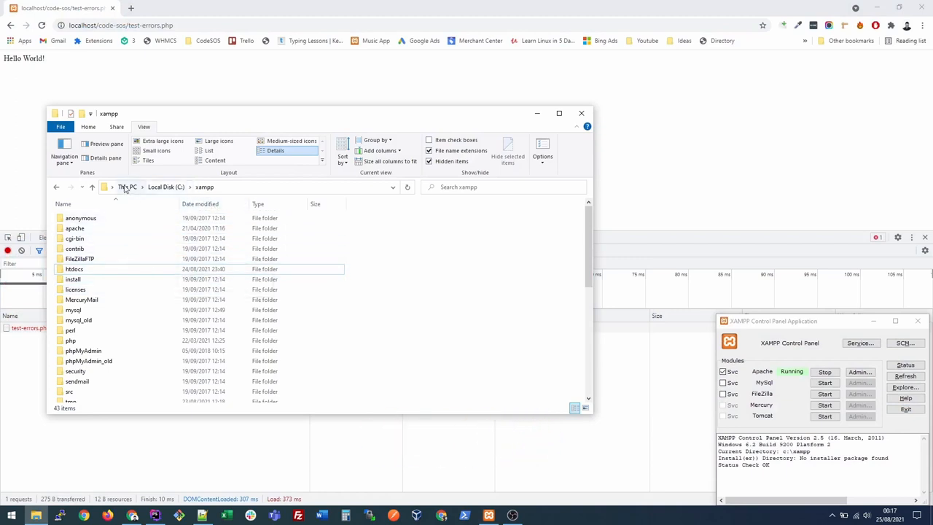
pyautogui.moveTo(134, 292)
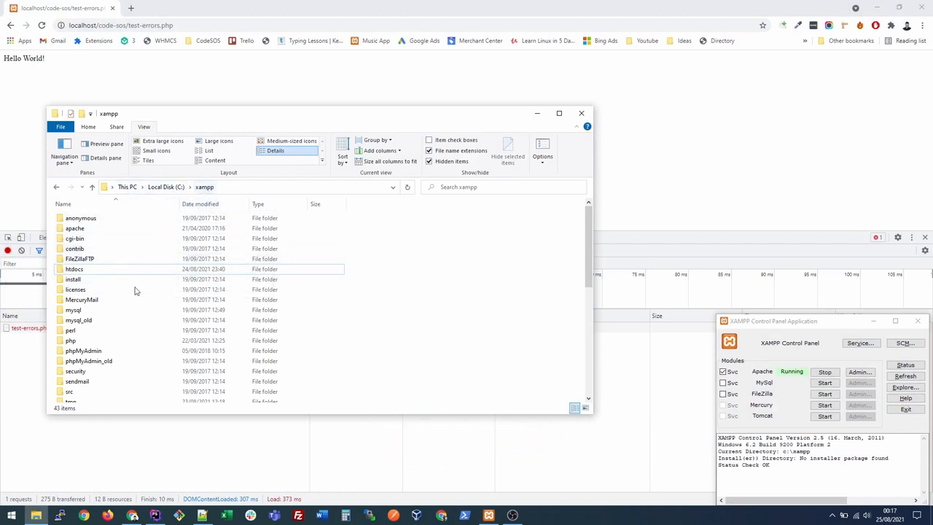
# Step: Enter the php folder under C:\xampp and open its php.ini file
pyautogui.click(69, 341)
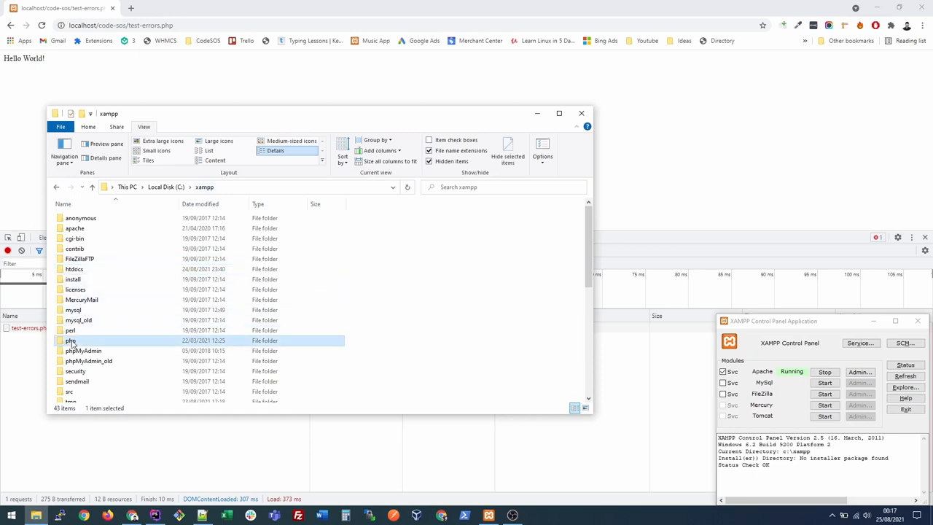
pyautogui.doubleClick(70, 341)
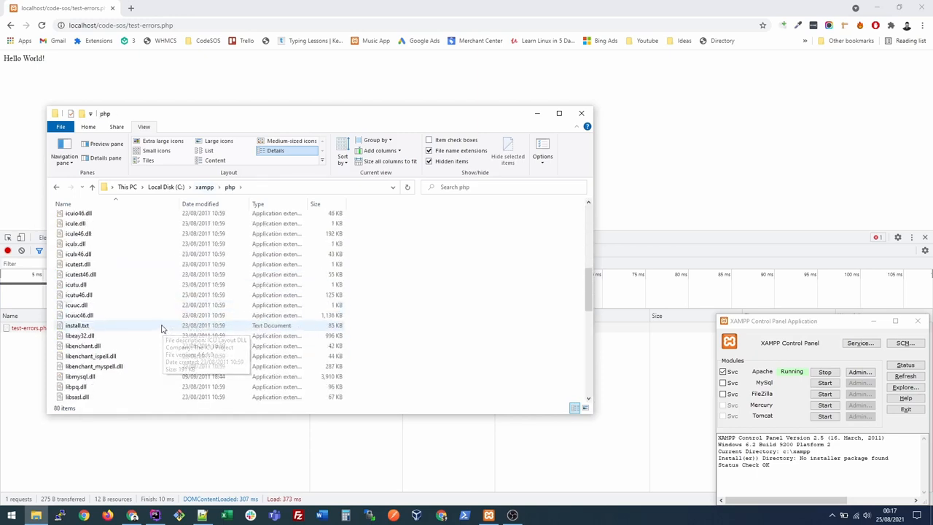
pyautogui.scroll(-3)
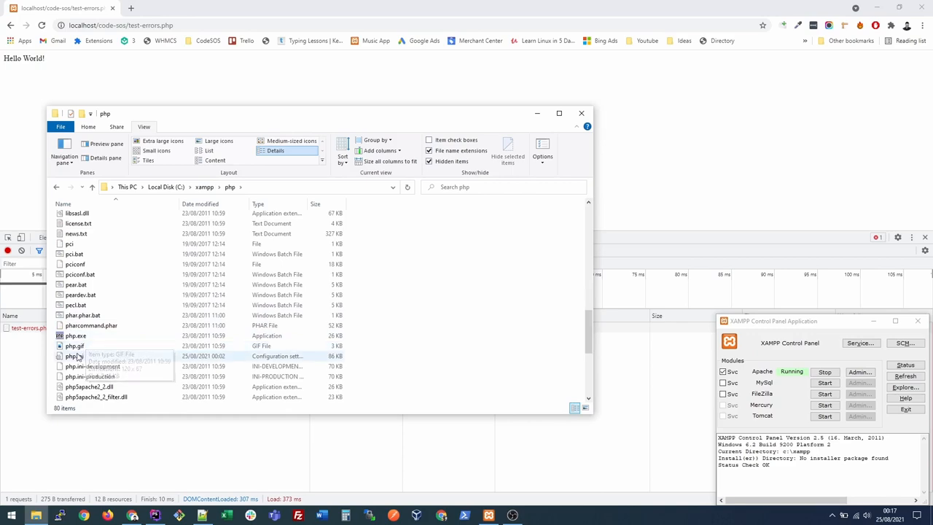
pyautogui.click(74, 356)
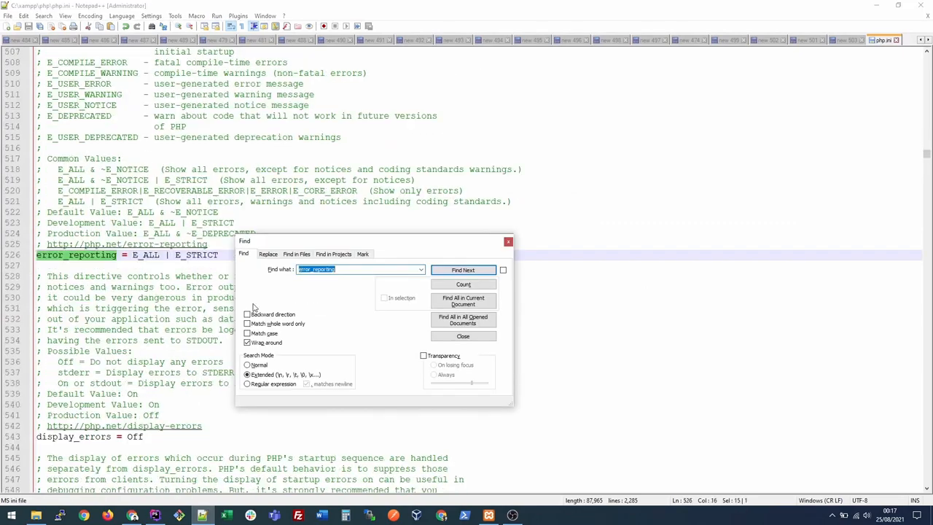
# Step: Locate error_reporting = E_ALL | E_STRICT in php.ini and set display_errors to On
pyautogui.click(463, 335)
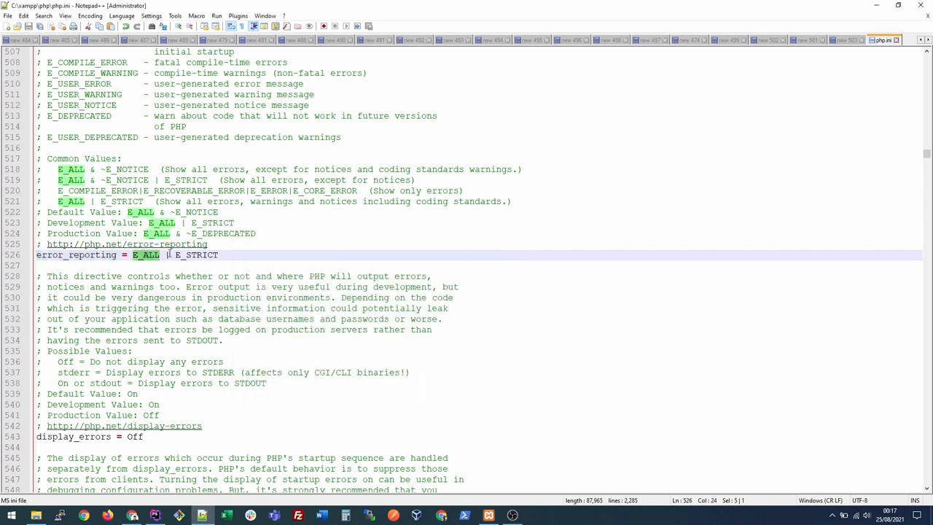
pyautogui.doubleClick(76, 254)
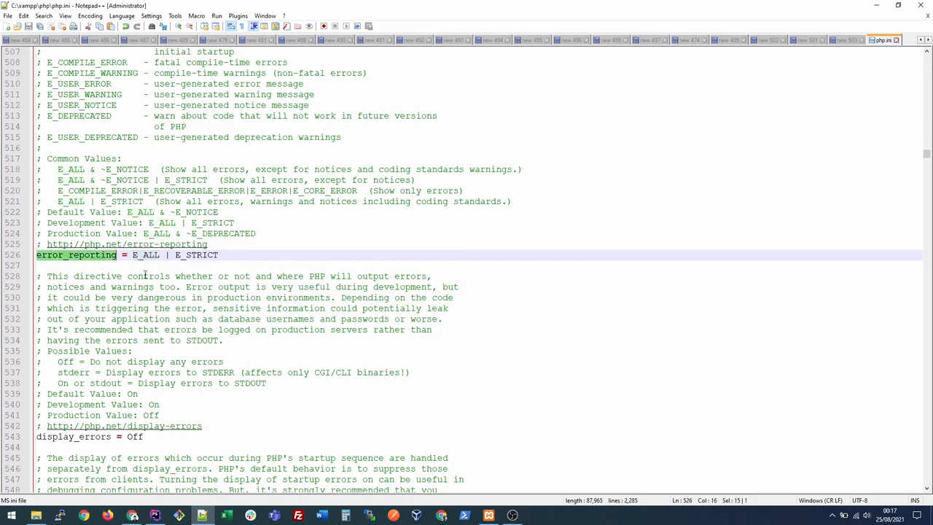
pyautogui.scroll(-3)
pyautogui.write('n')
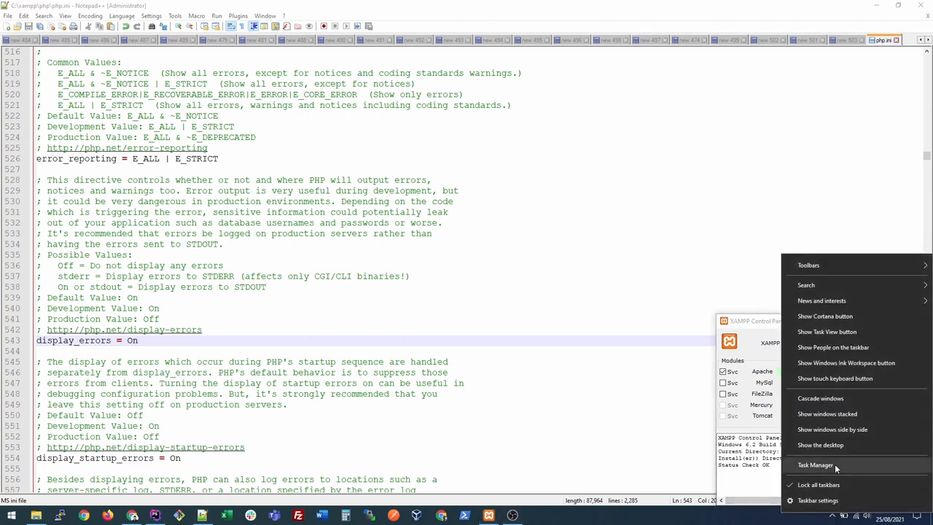
# Step: Start the Apache2.2 service from Task Manager's Services list
pyautogui.click(816, 465)
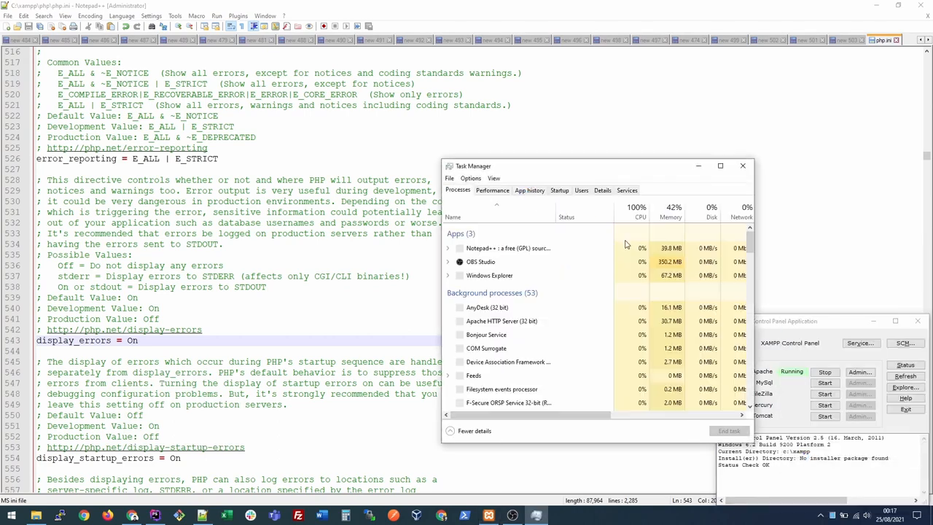
pyautogui.click(627, 189)
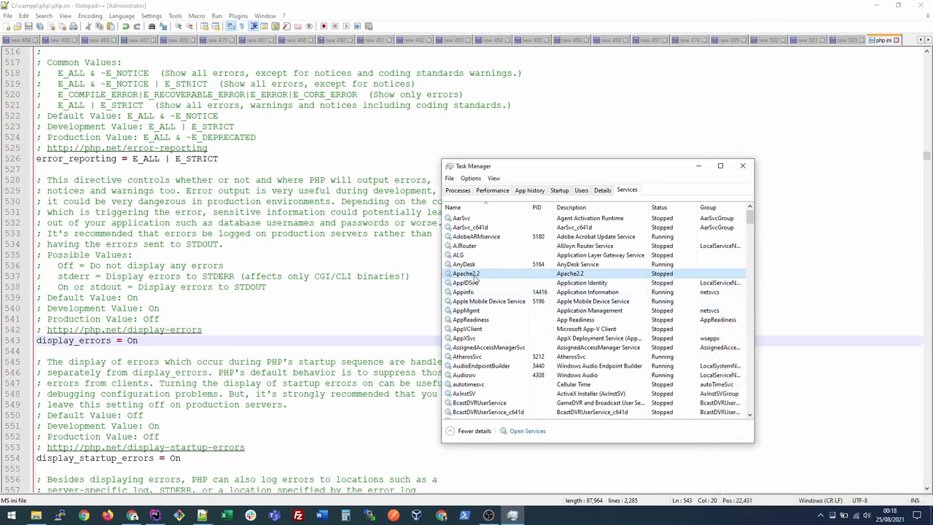
pyautogui.rightClick(466, 274)
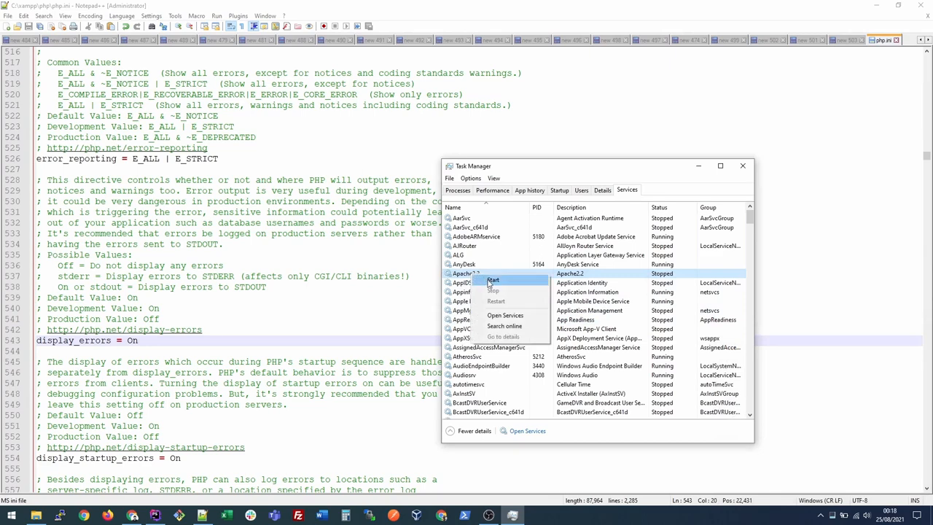
pyautogui.click(493, 280)
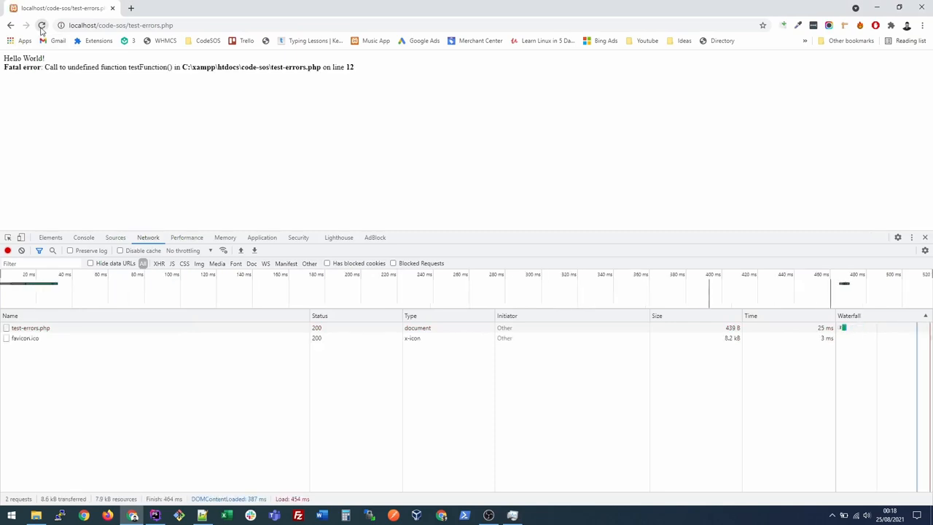
# Step: Select the line-12 undefined testFunction() fatal error shown without the my_test_errors parameter
pyautogui.moveTo(42, 67); pyautogui.dragTo(353, 67)
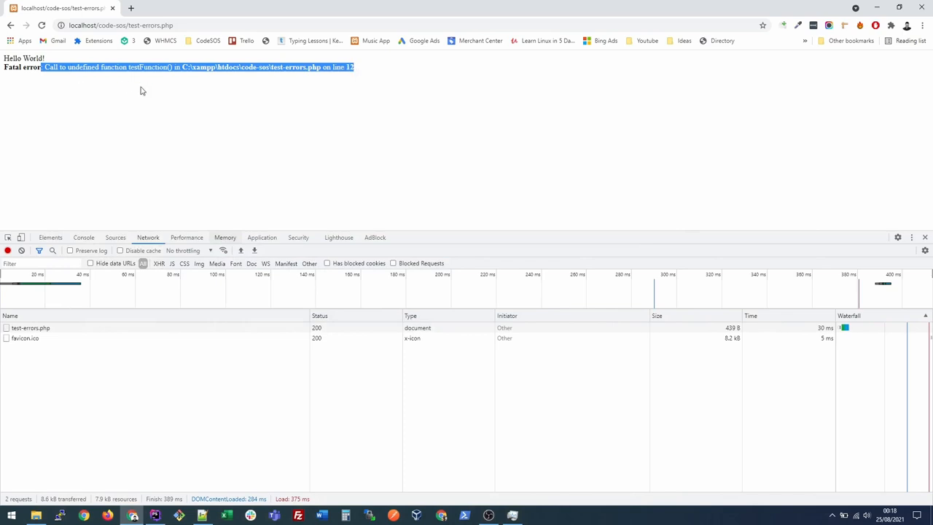
pyautogui.moveTo(166, 102)
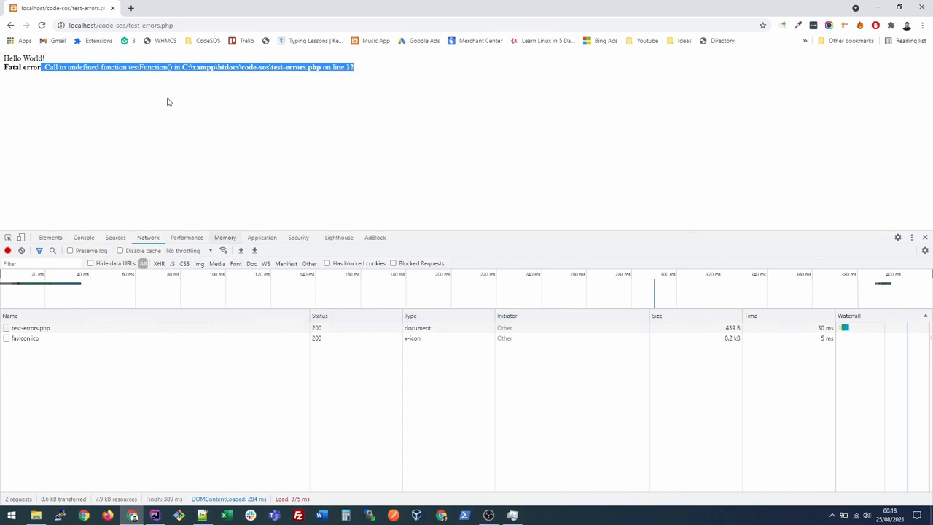
pyautogui.moveTo(57, 271)
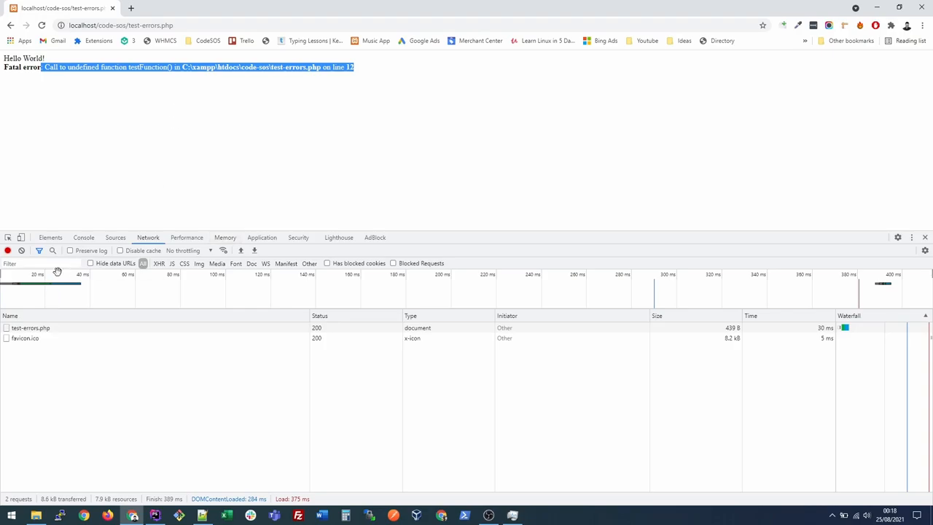